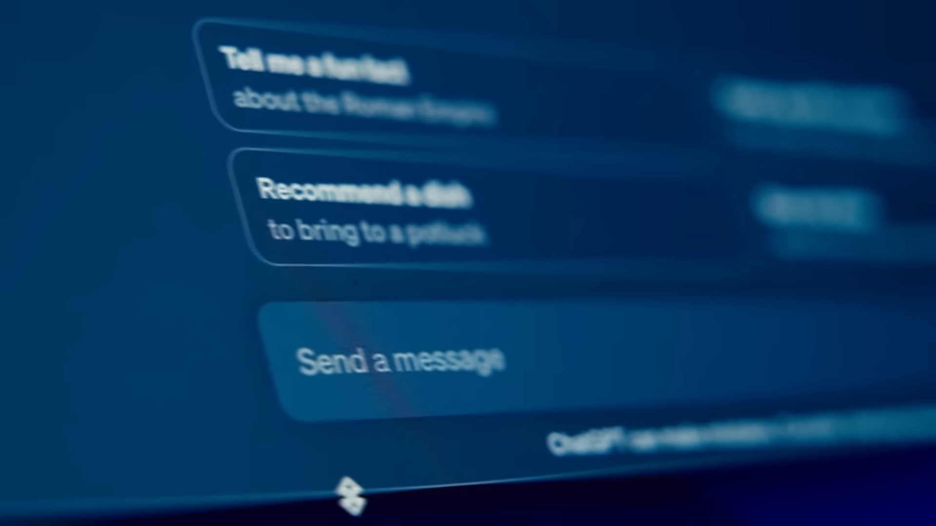
text(How)
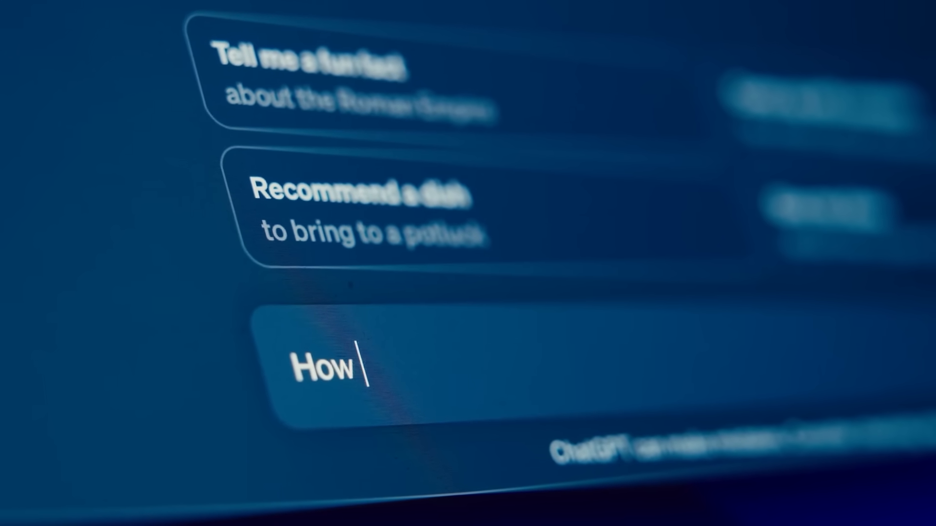